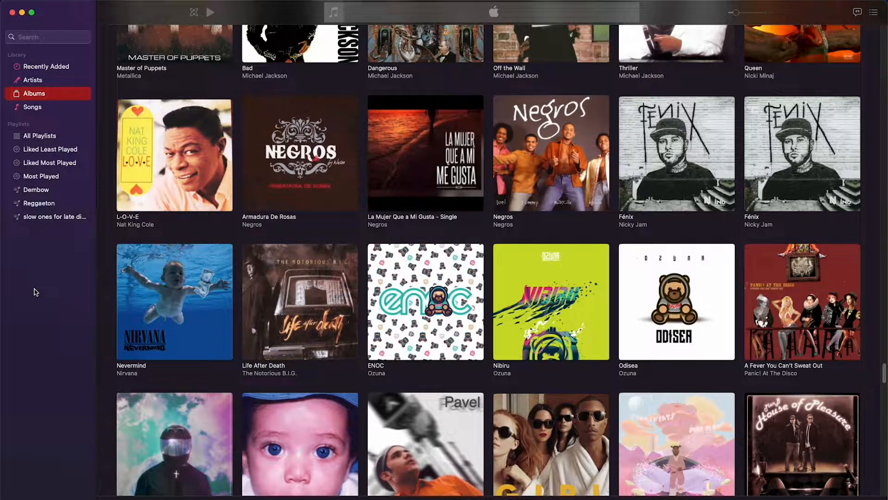
{"action": "mouse_move", "coordinate": [397, 142]}
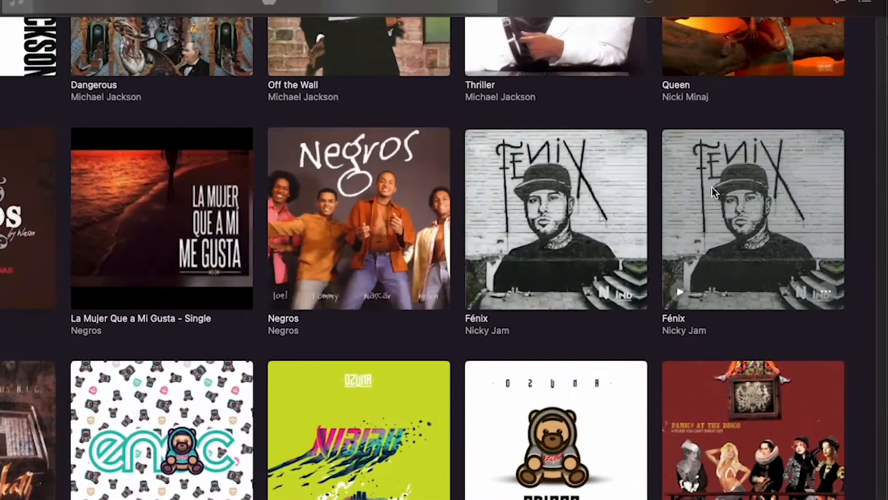
{"action": "mouse_move", "coordinate": [618, 174]}
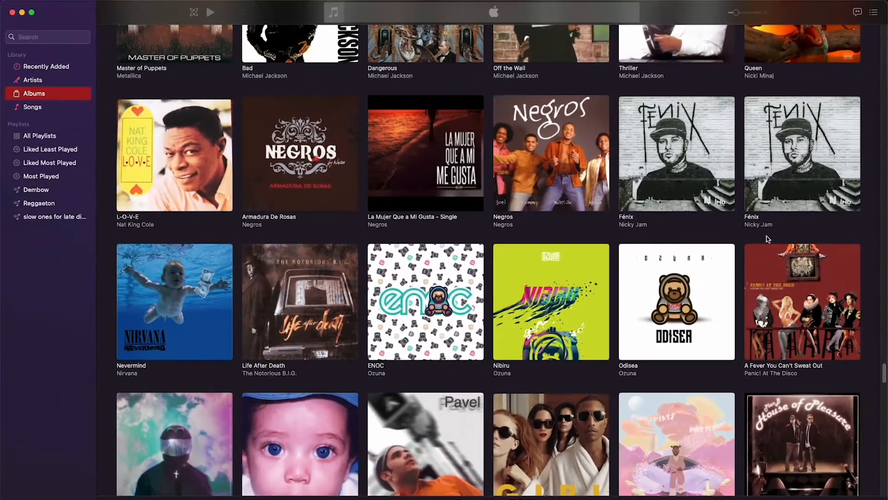
Inspect one duplicate Fénix album's track tag details and track list, then return to the Albums grid.
{"action": "right_click", "coordinate": [676, 153]}
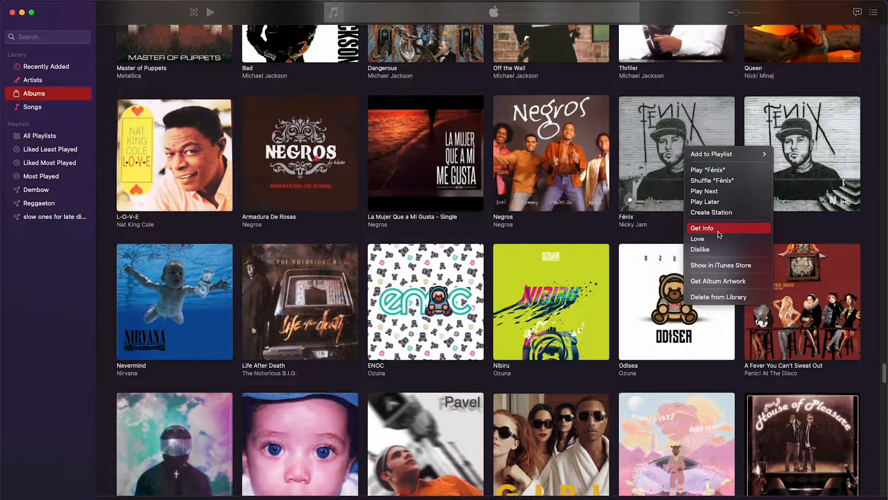
{"action": "left_click", "coordinate": [703, 227]}
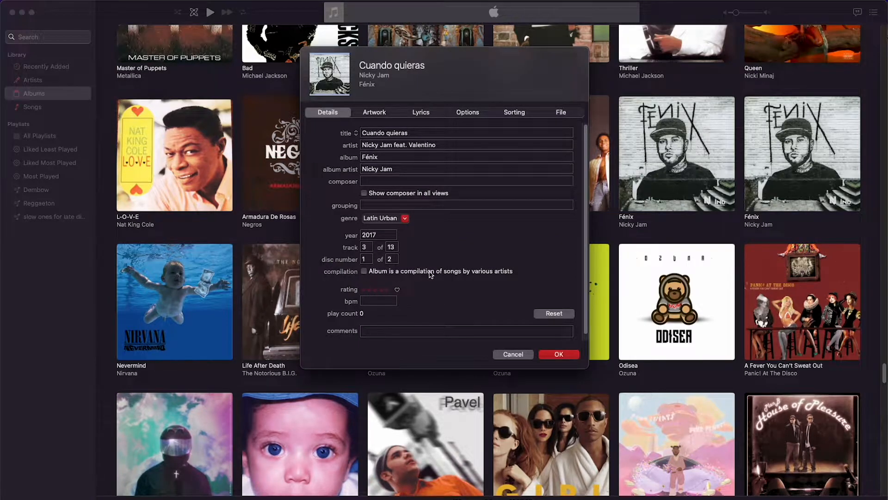
{"action": "mouse_move", "coordinate": [486, 284]}
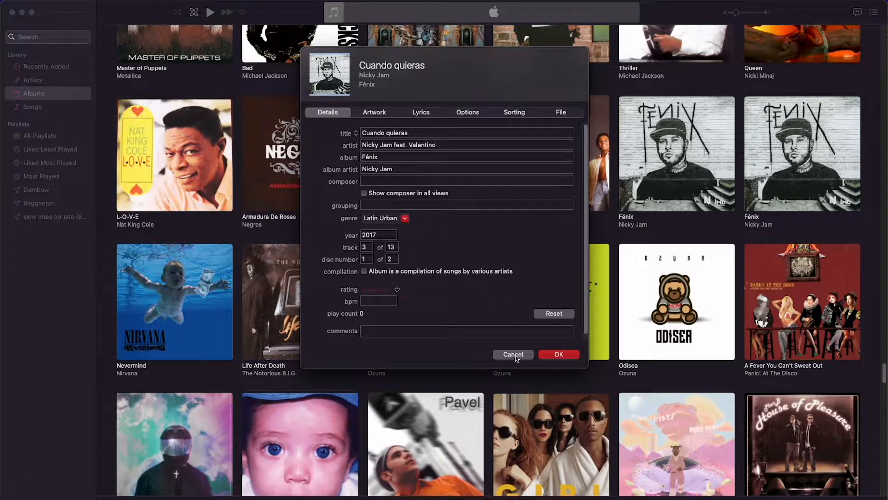
{"action": "left_click", "coordinate": [512, 354]}
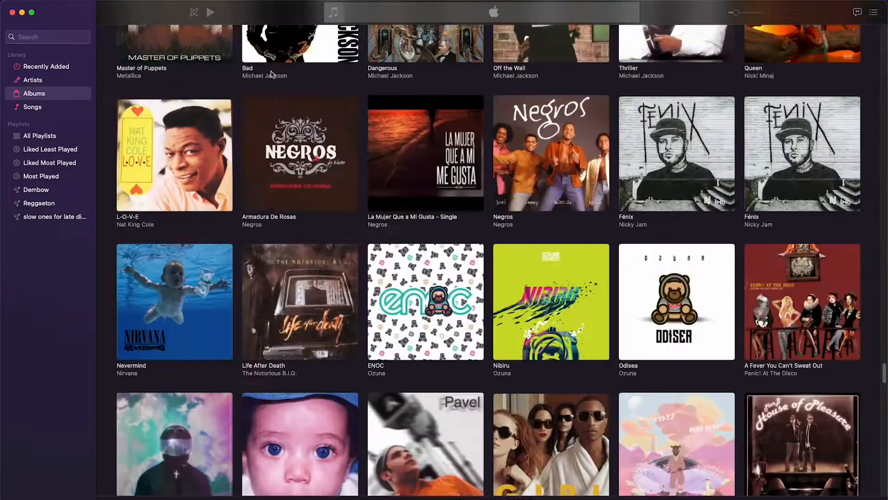
{"action": "double_click", "coordinate": [675, 154]}
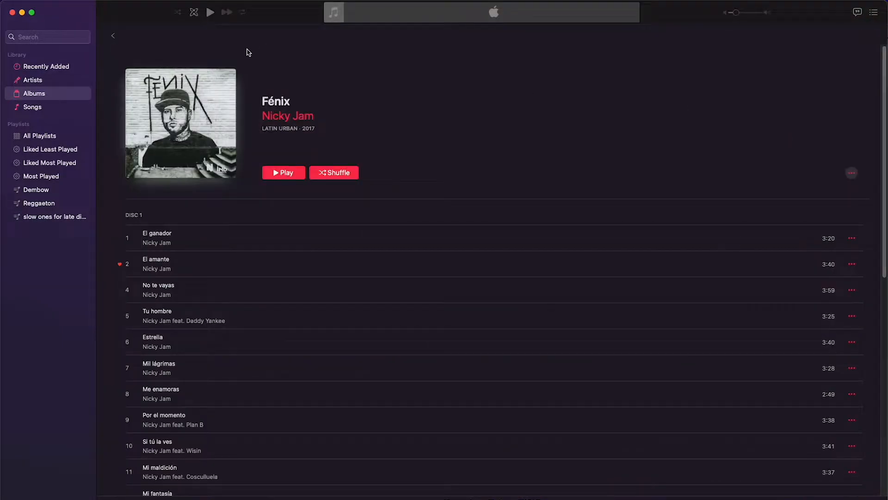
{"action": "left_click", "coordinate": [113, 35]}
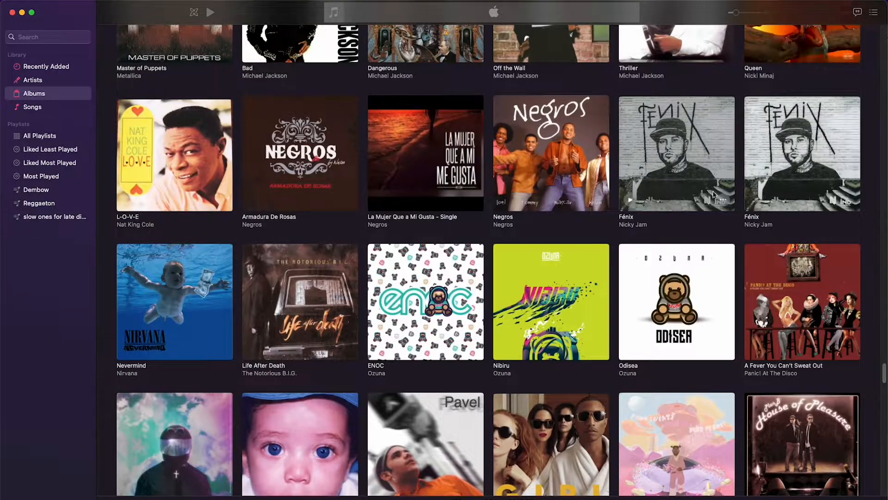
{"action": "mouse_move", "coordinate": [760, 146]}
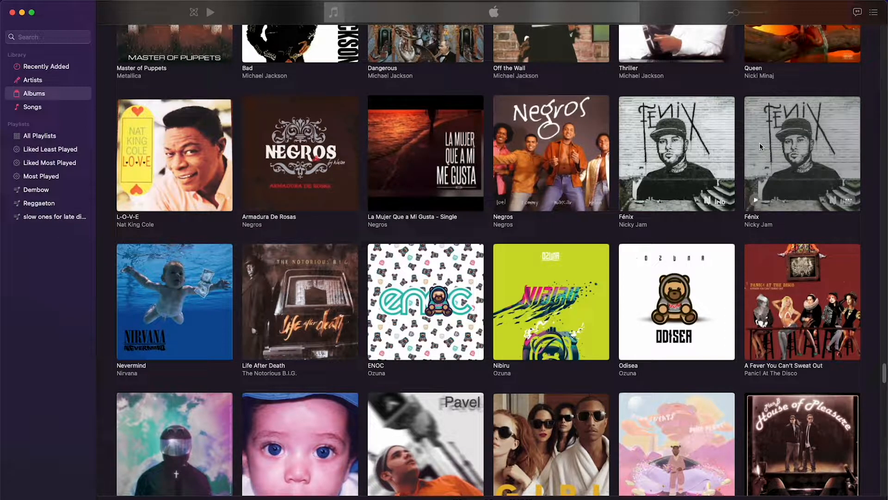
{"action": "mouse_move", "coordinate": [758, 145]}
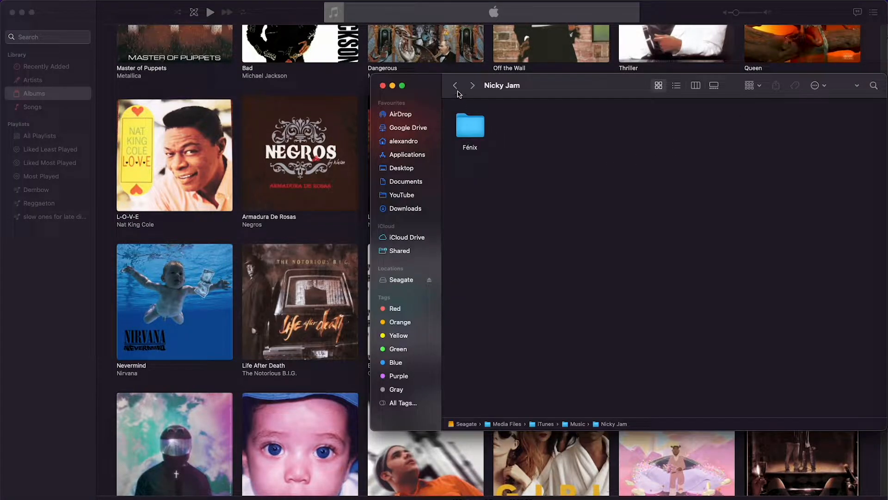
Open the Fénix folder in the Nicky Jam music folder in Finder.
{"action": "double_click", "coordinate": [470, 125]}
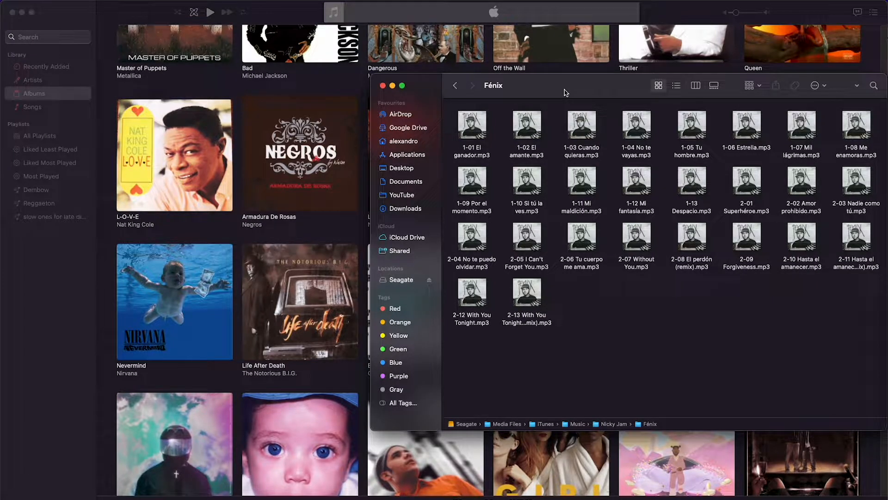
{"action": "mouse_move", "coordinate": [734, 323]}
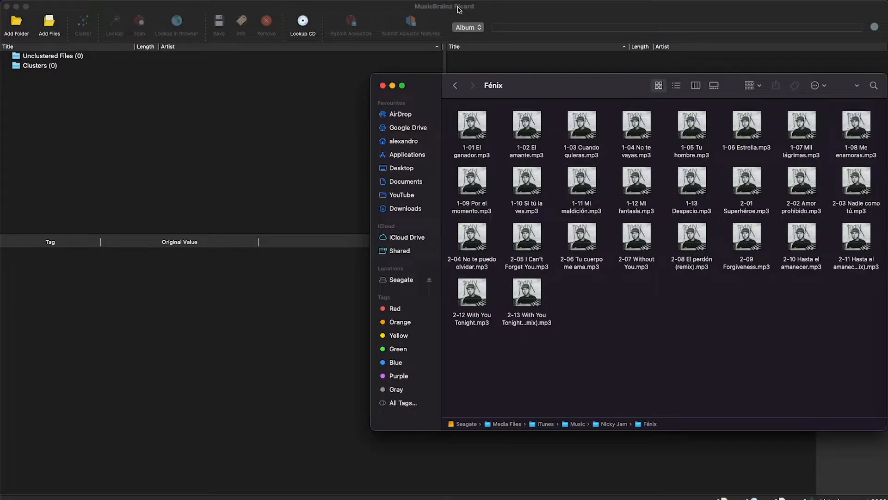
{"action": "mouse_move", "coordinate": [520, 83]}
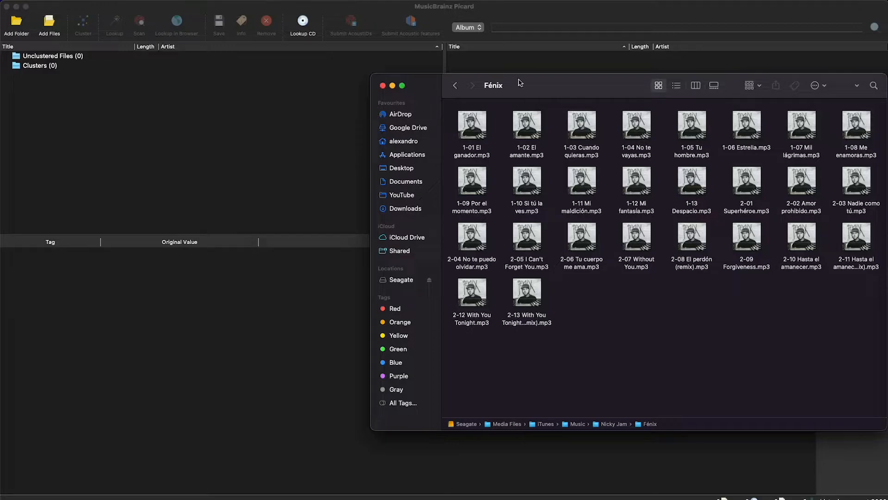
{"action": "mouse_move", "coordinate": [531, 85]}
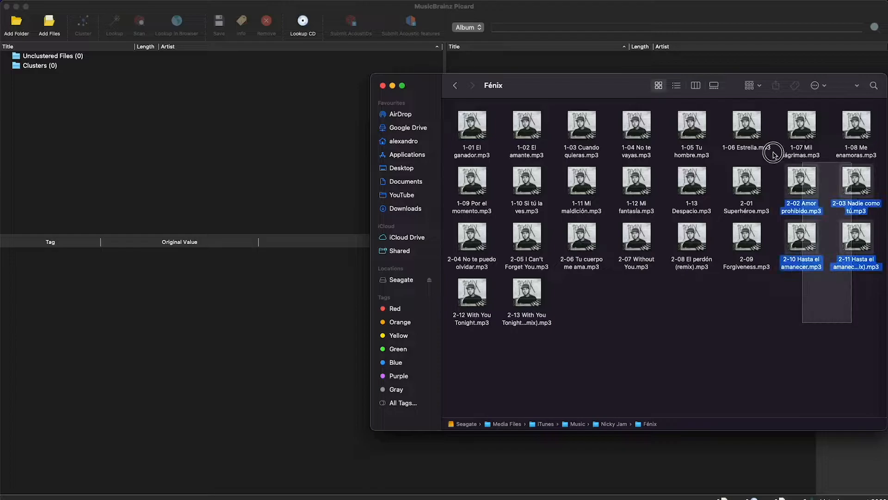
Load all 26 Fénix MP3 files into Picard and scan them to identify the album.
{"action": "key", "text": "cmd+a"}
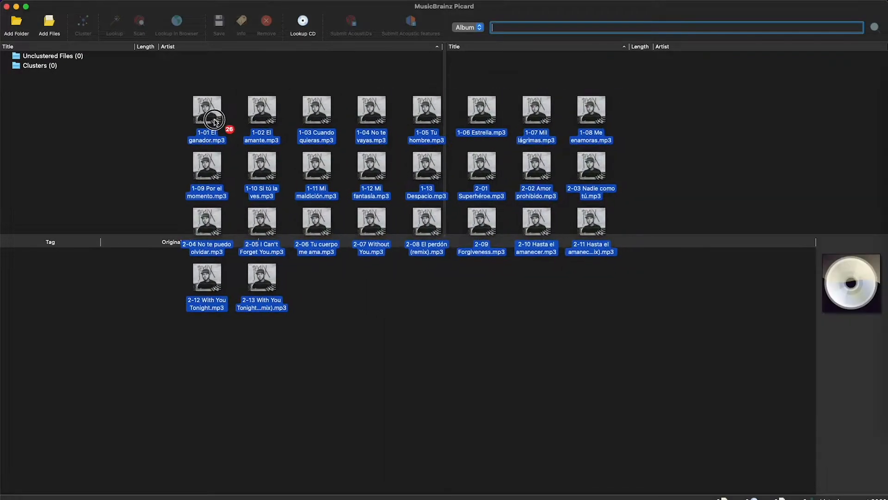
{"action": "left_click", "coordinate": [82, 24]}
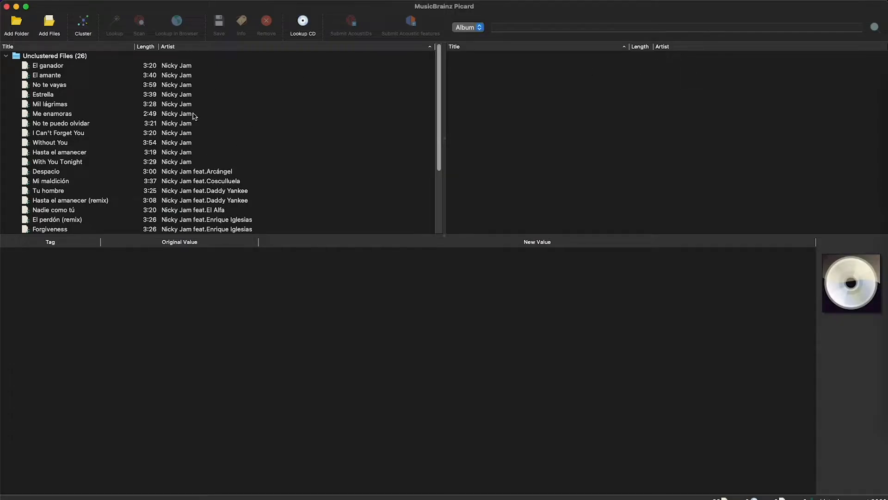
{"action": "mouse_move", "coordinate": [71, 153]}
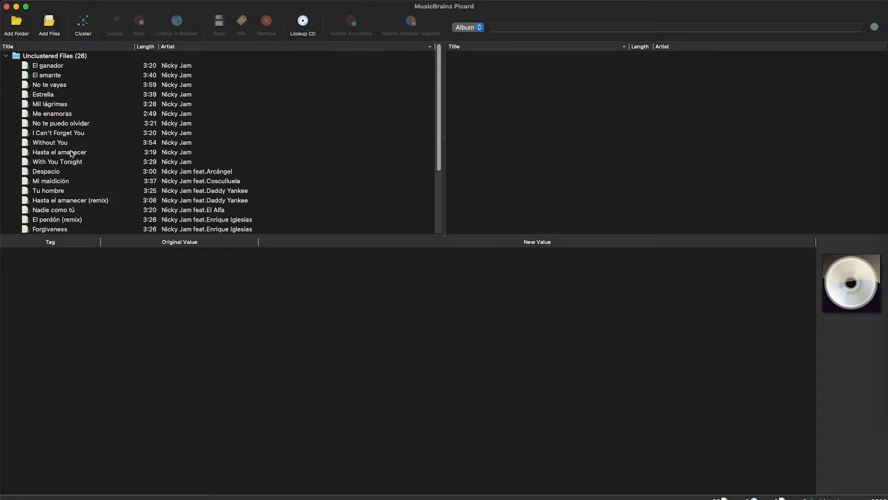
{"action": "left_click", "coordinate": [48, 64]}
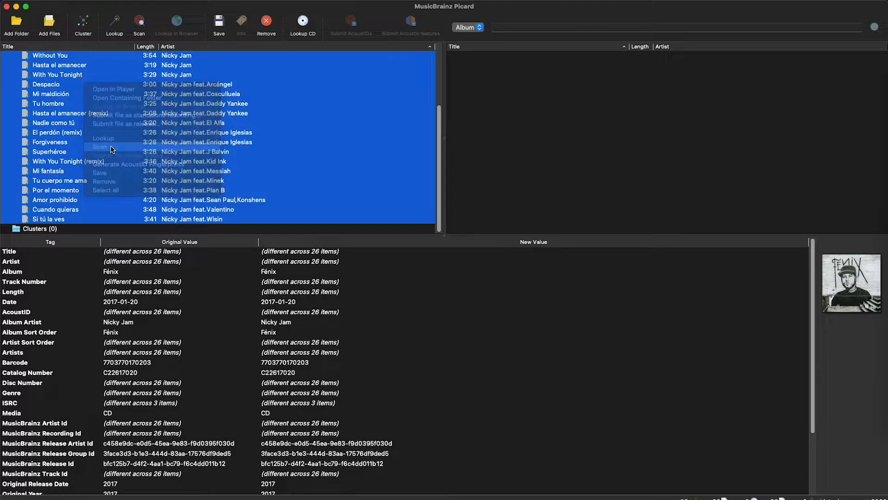
{"action": "left_click", "coordinate": [100, 147]}
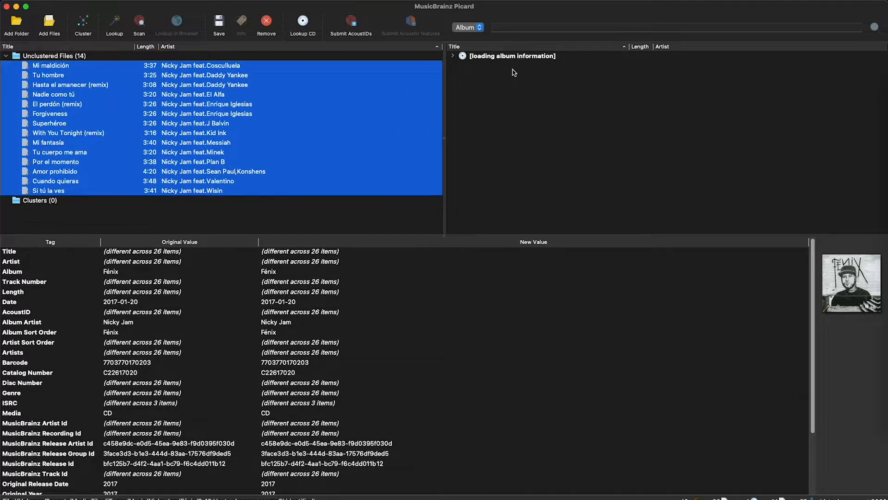
Select the matched Fénix release in Picard and expand it to list its tracks.
{"action": "left_click", "coordinate": [267, 22]}
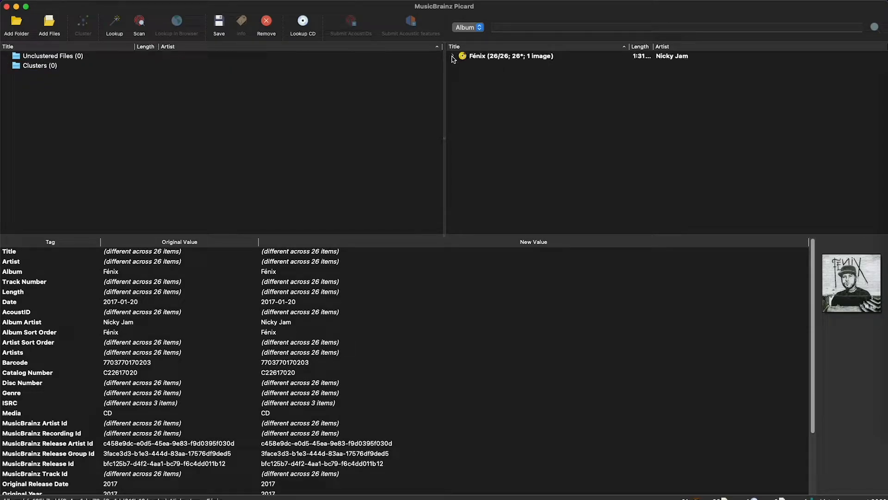
{"action": "left_click", "coordinate": [510, 56]}
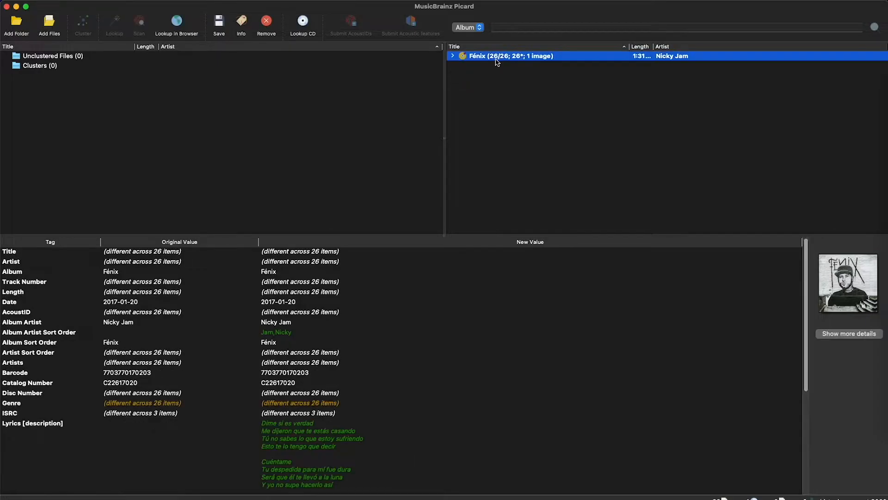
{"action": "left_click", "coordinate": [453, 56]}
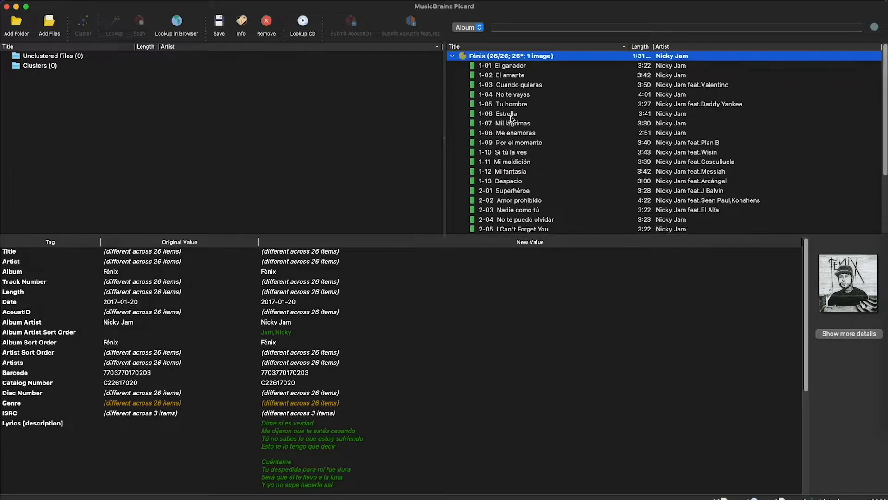
{"action": "mouse_move", "coordinate": [527, 123]}
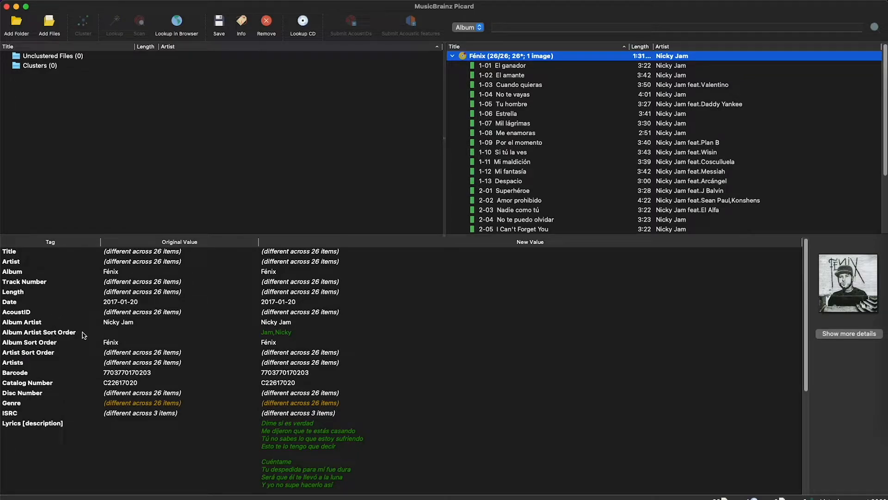
{"action": "mouse_move", "coordinate": [285, 339]}
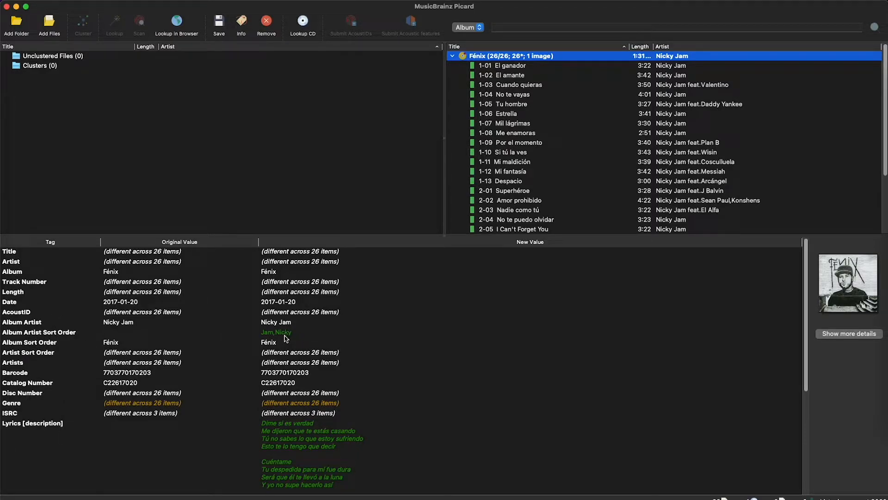
{"action": "mouse_move", "coordinate": [294, 335]}
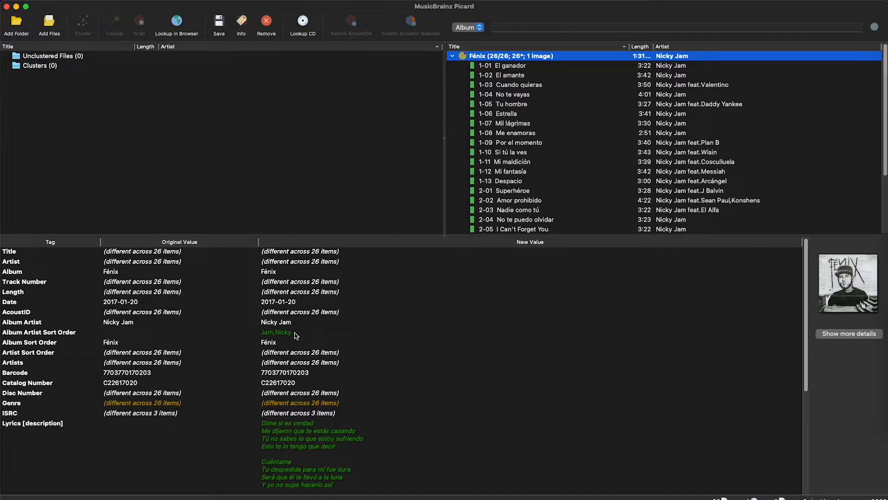
Set Album Artist Sort Order to Nicky Jam and save the tags to all Fénix files.
{"action": "left_click", "coordinate": [39, 331]}
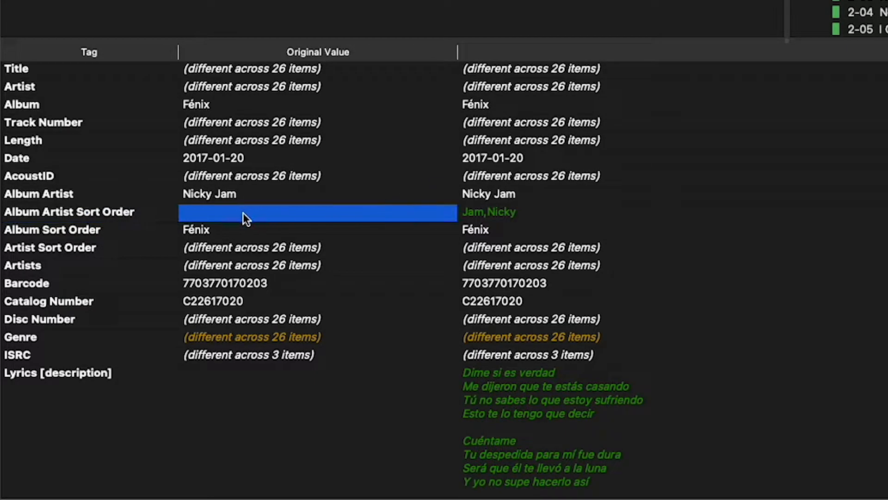
{"action": "mouse_move", "coordinate": [523, 201]}
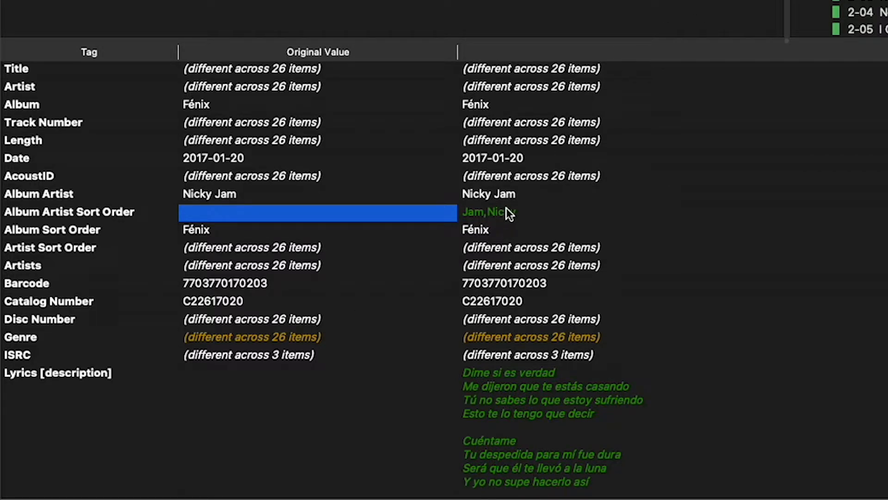
{"action": "left_click", "coordinate": [488, 194]}
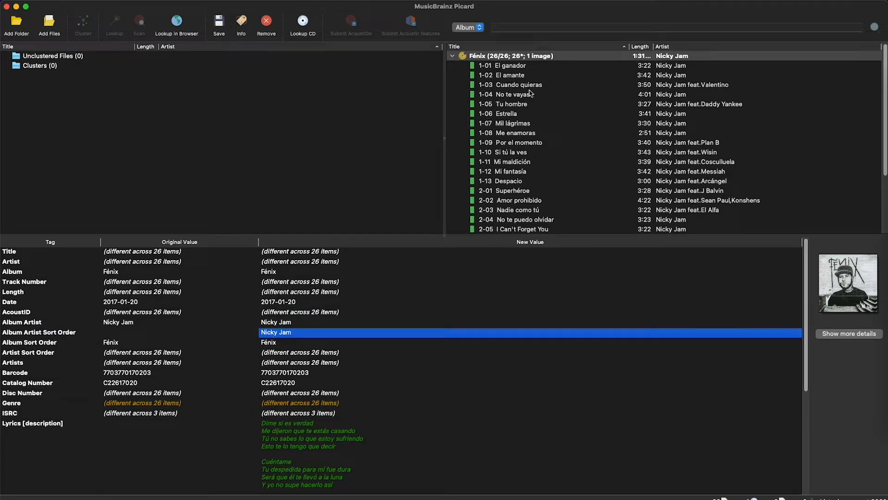
{"action": "left_click", "coordinate": [510, 55]}
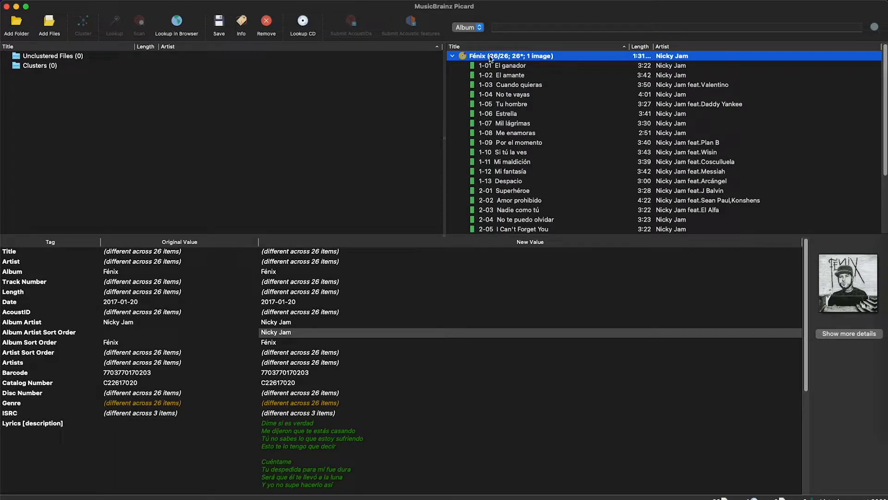
{"action": "left_click", "coordinate": [218, 22]}
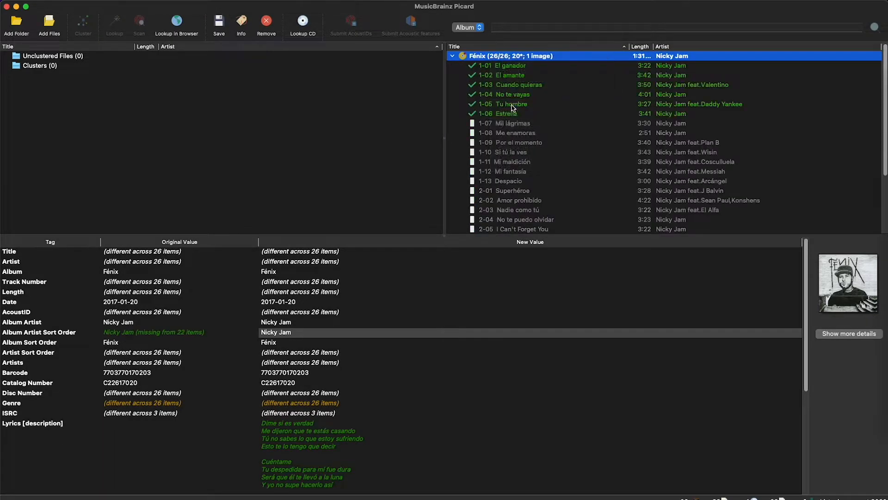
{"action": "scroll", "scroll_direction": "down", "scroll_amount": 3}
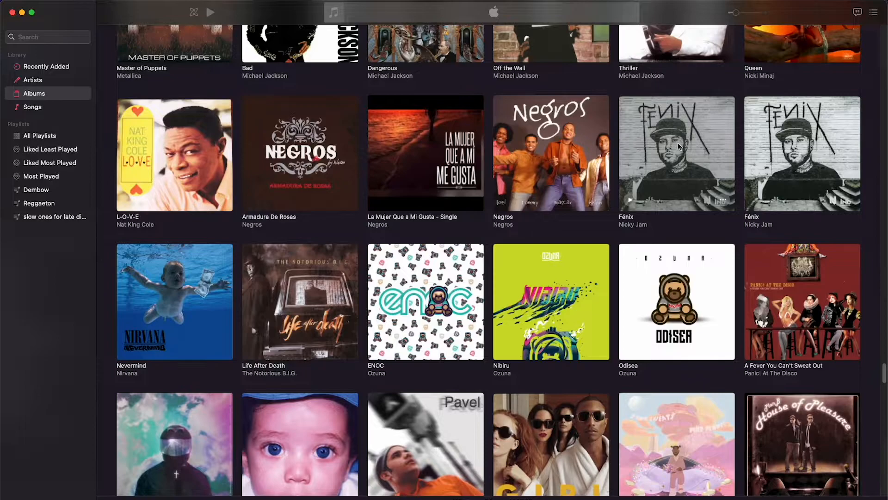
Delete both duplicate Fénix albums from the Apple Music library, keeping the files on disk.
{"action": "right_click", "coordinate": [677, 152]}
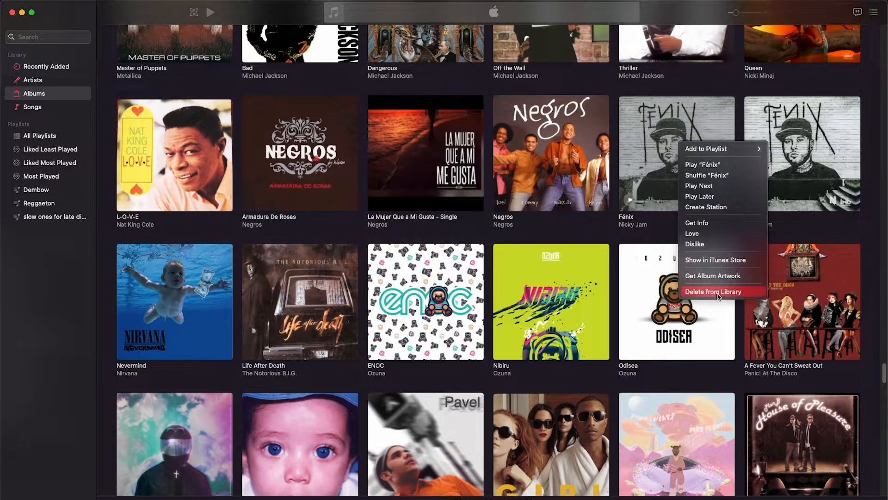
{"action": "left_click", "coordinate": [716, 292]}
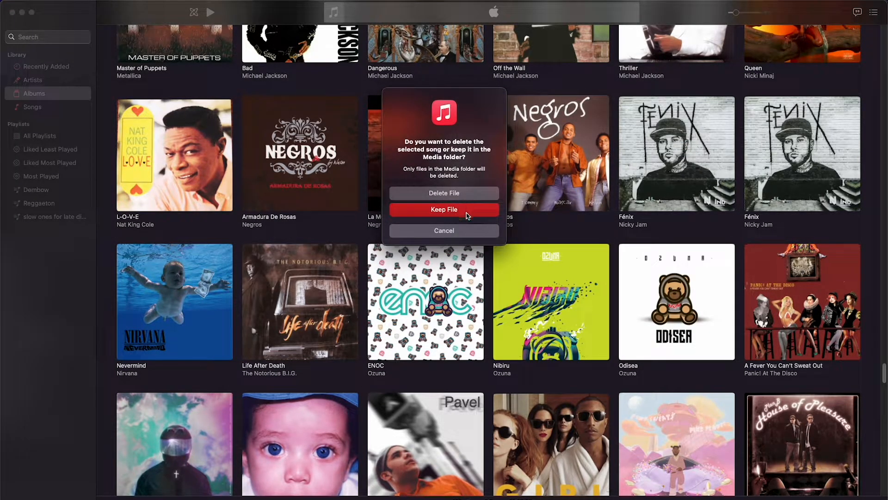
{"action": "left_click", "coordinate": [443, 209]}
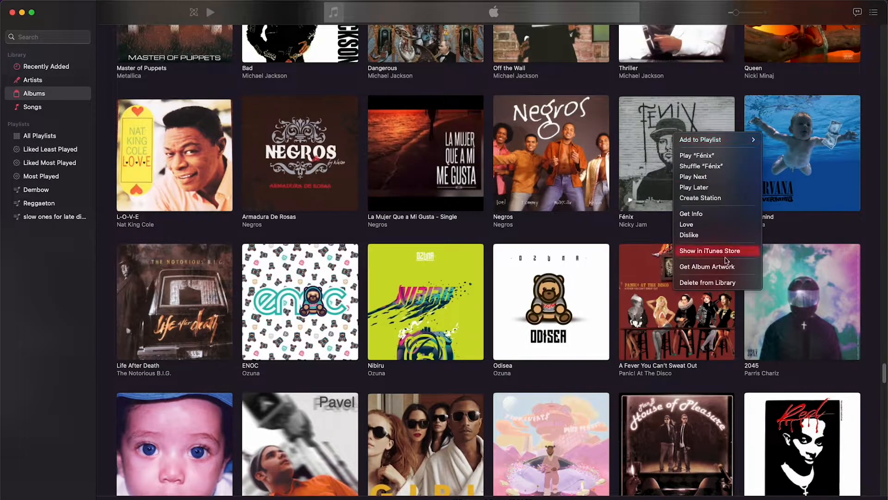
{"action": "left_click", "coordinate": [707, 282]}
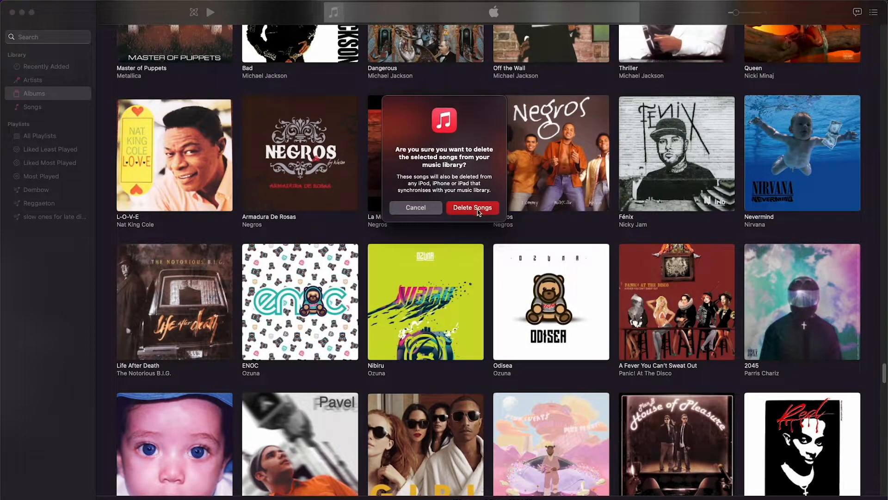
{"action": "left_click", "coordinate": [473, 207]}
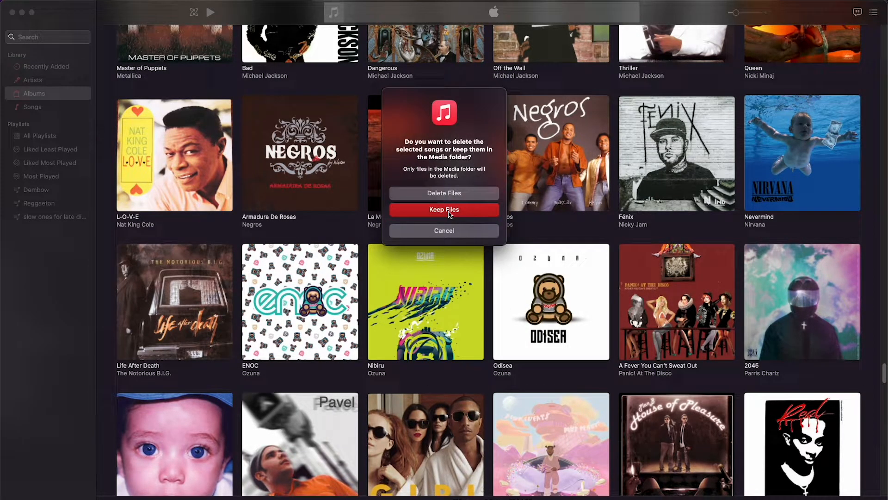
{"action": "left_click", "coordinate": [444, 209]}
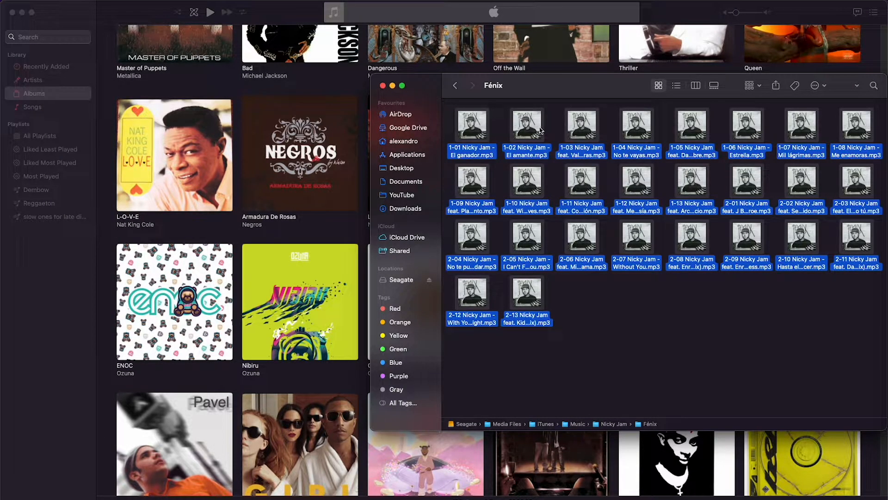
Re-add the 26 retagged Fénix tracks to Apple Music by opening them from Finder.
{"action": "right_click", "coordinate": [527, 125]}
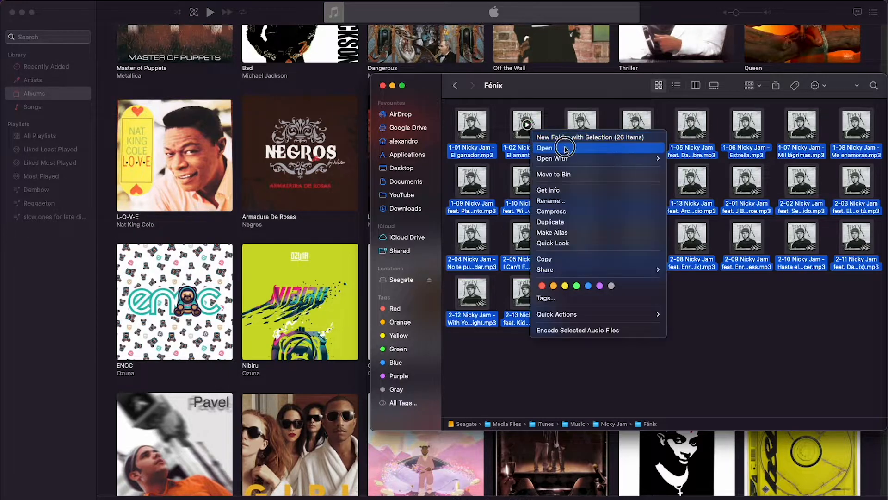
{"action": "left_click", "coordinate": [543, 148]}
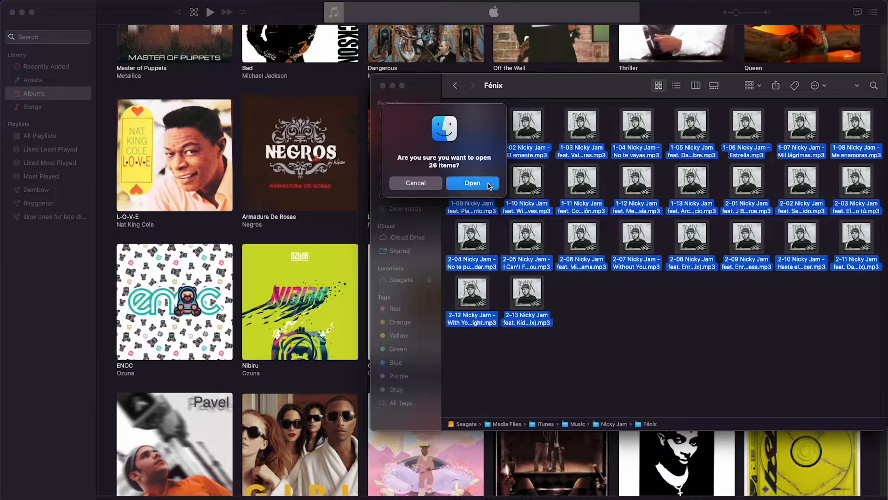
{"action": "left_click", "coordinate": [473, 184]}
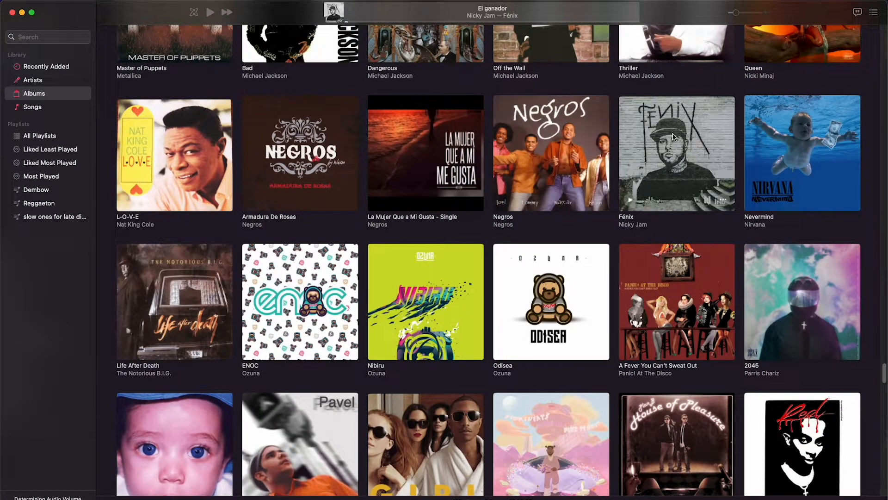
{"action": "mouse_move", "coordinate": [51, 85]}
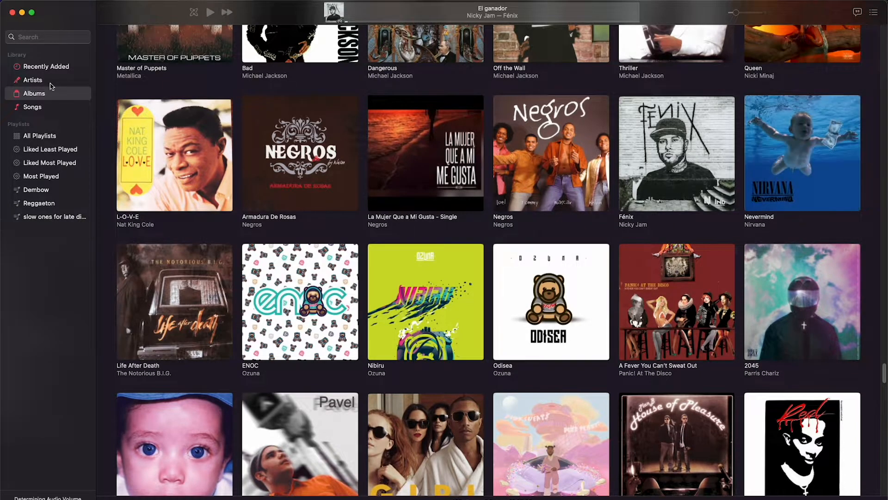
Open the merged Fénix album by Nicky Jam to view its track list.
{"action": "double_click", "coordinate": [675, 153]}
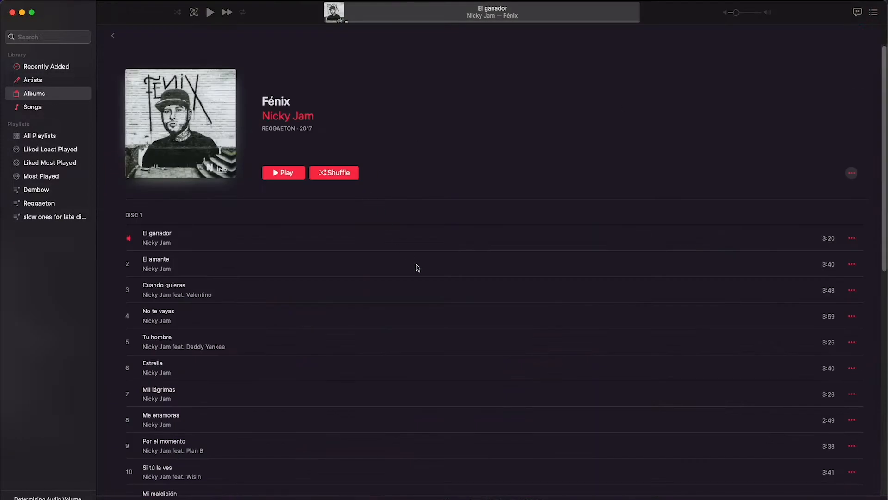
{"action": "mouse_move", "coordinate": [283, 172]}
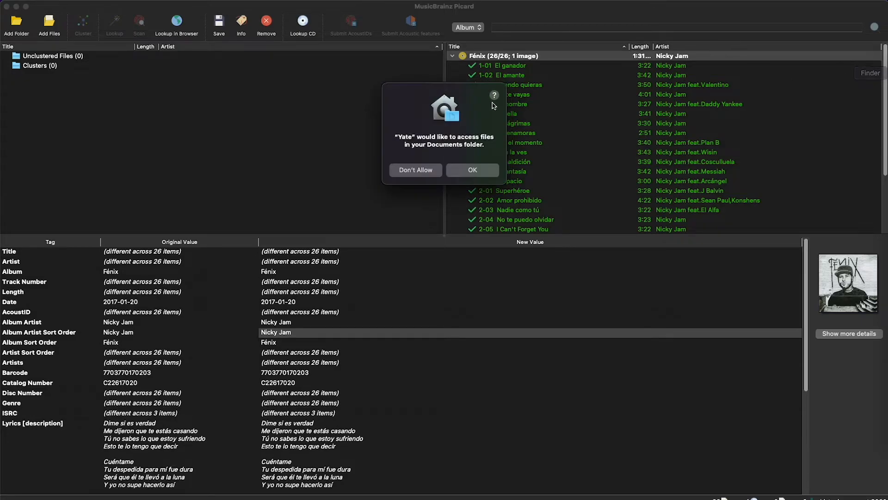
Allow Documents access in Yate and view the Sorting tags showing Sort Album Artist as Nicky Jam.
{"action": "left_click", "coordinate": [472, 169]}
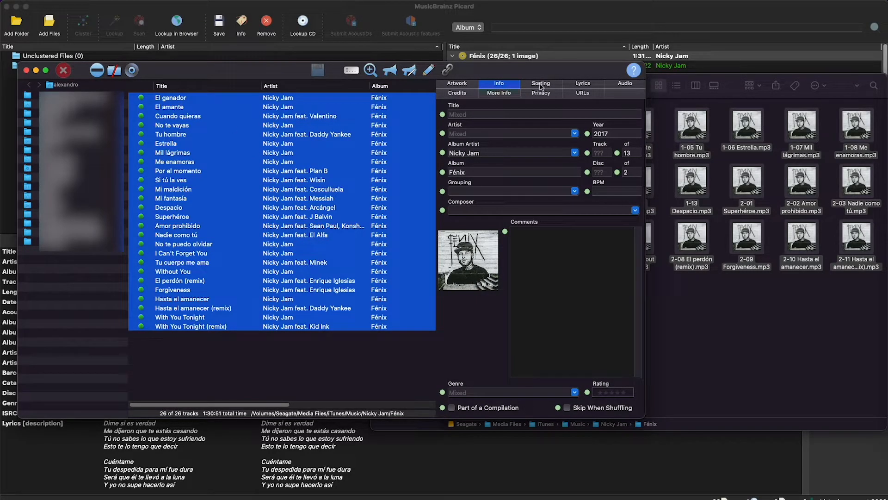
{"action": "left_click", "coordinate": [540, 83]}
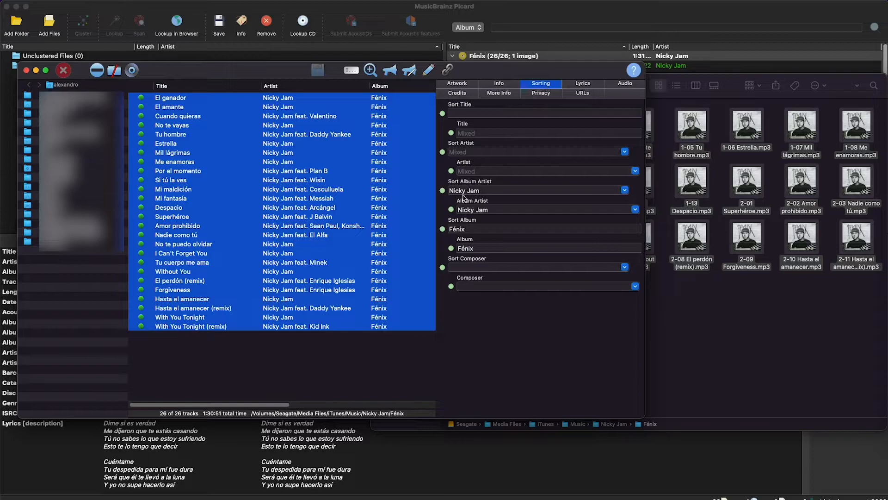
{"action": "mouse_move", "coordinate": [459, 188]}
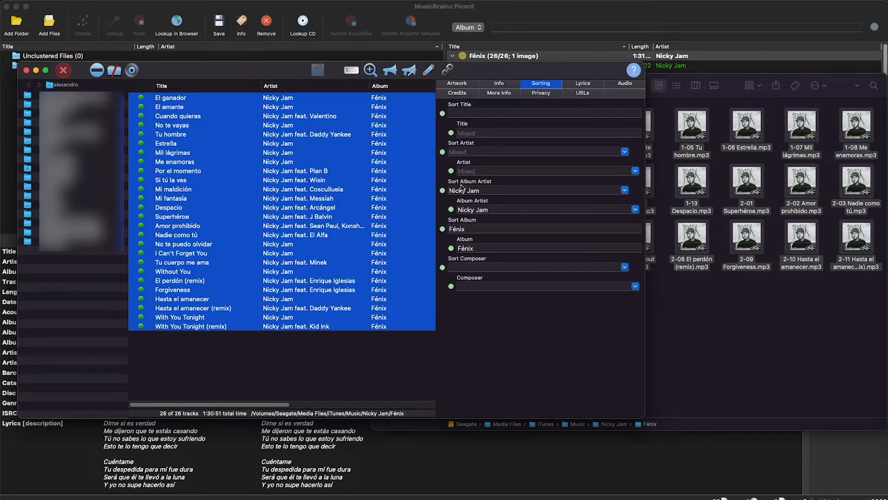
{"action": "left_click", "coordinate": [533, 190]}
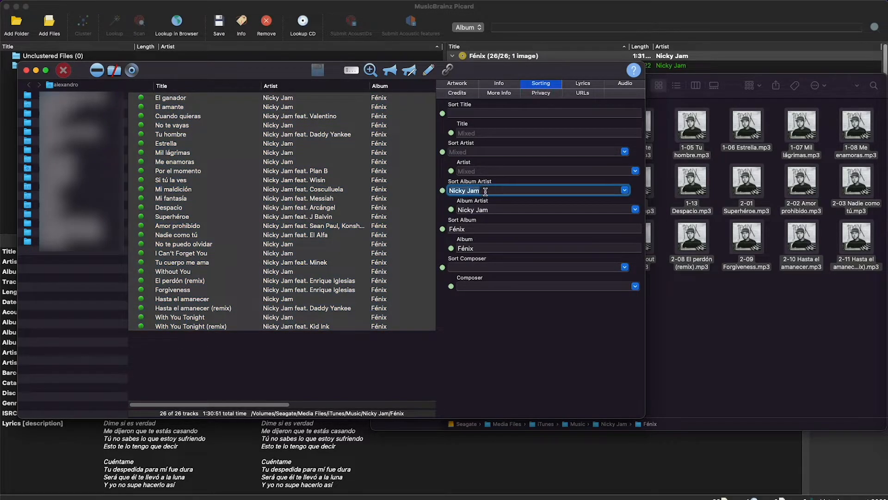